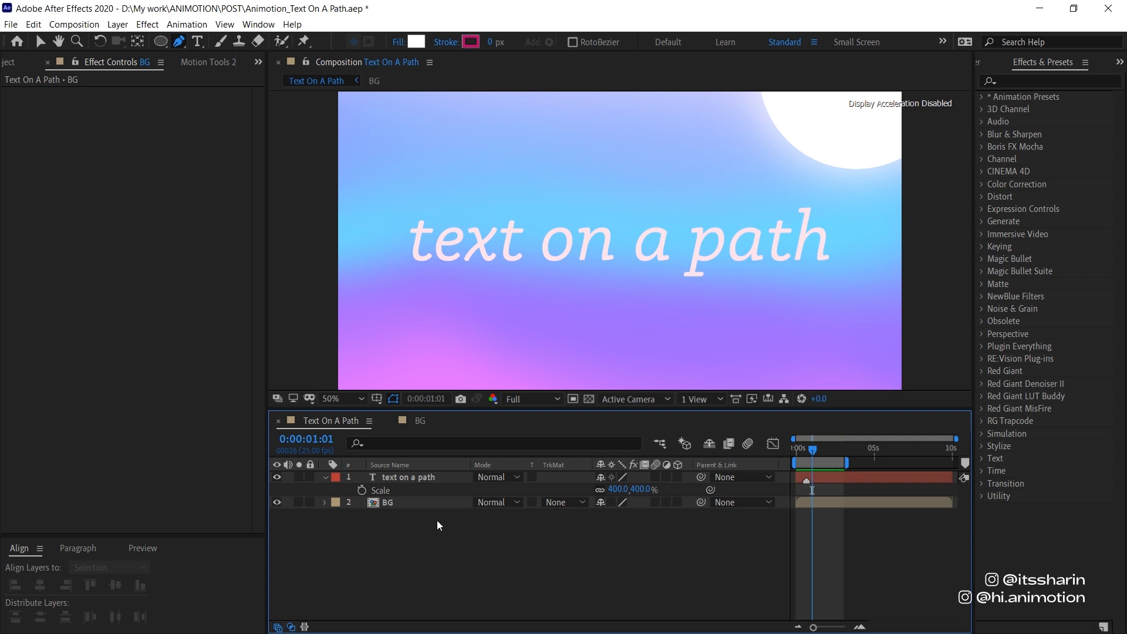
{"action": "mouse_move", "coordinate": [450, 510]}
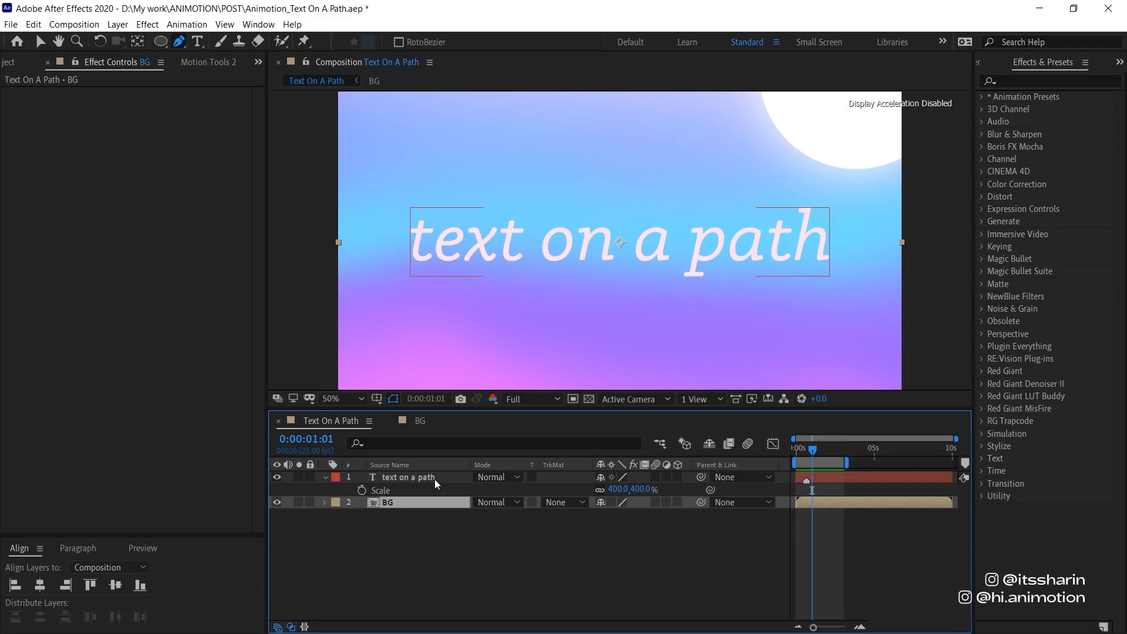
- Draw a wavy freeform mask path across the text layer with the Pen tool (G)
{"action": "left_click", "coordinate": [407, 477]}
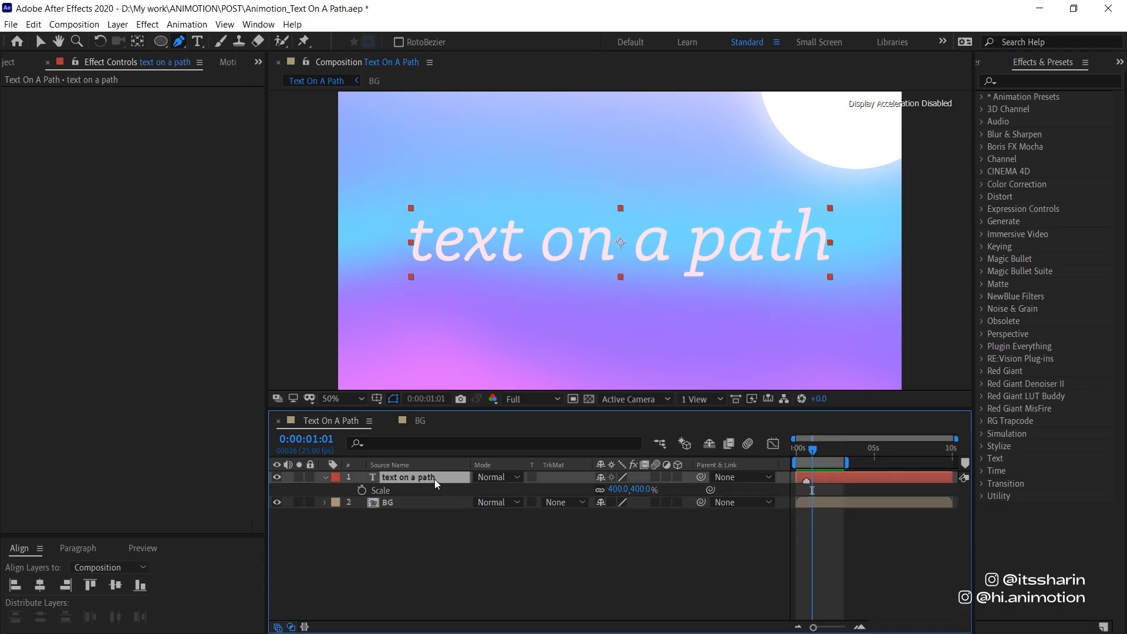
{"action": "mouse_move", "coordinate": [329, 259]}
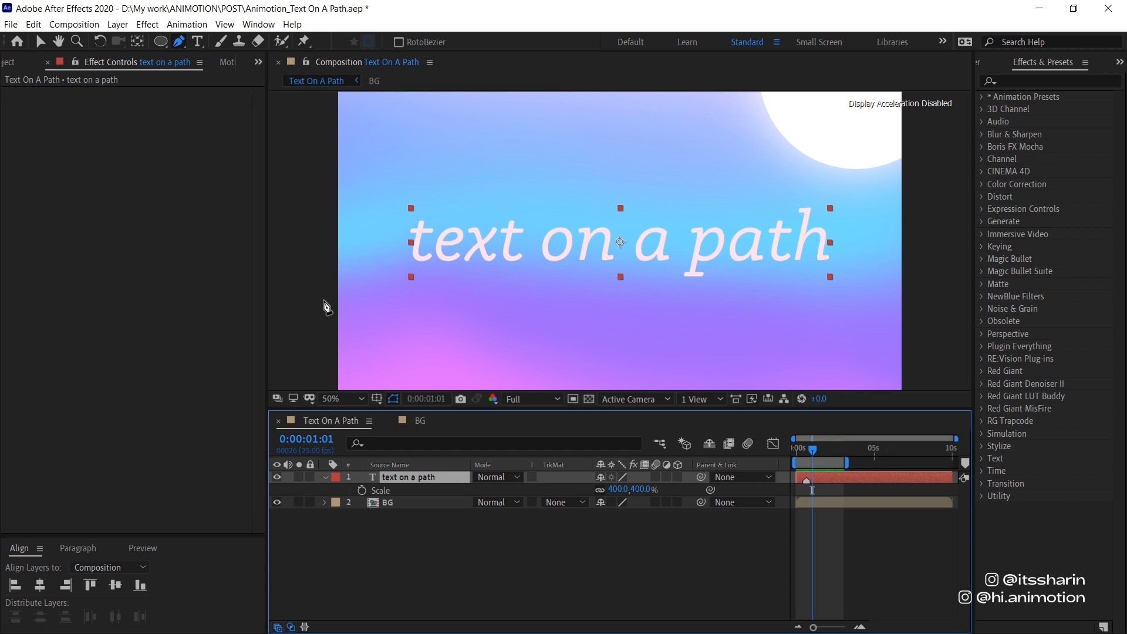
{"action": "mouse_move", "coordinate": [521, 309]}
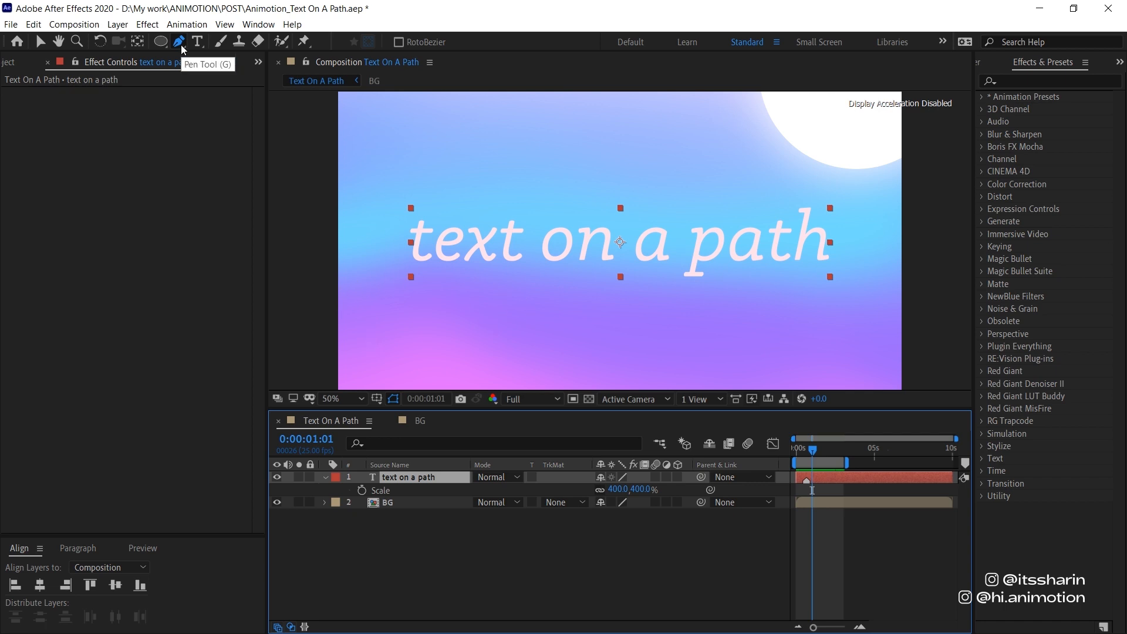
{"action": "key", "text": "g"}
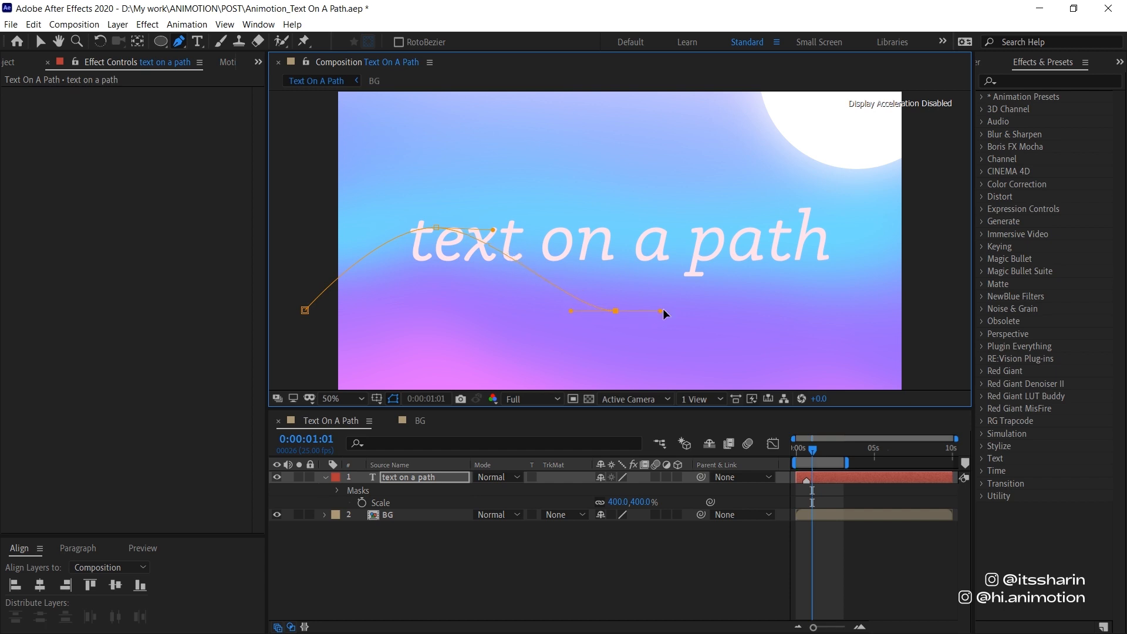
{"action": "left_click_drag", "start_coordinate": [663, 312], "coordinate": [840, 215]}
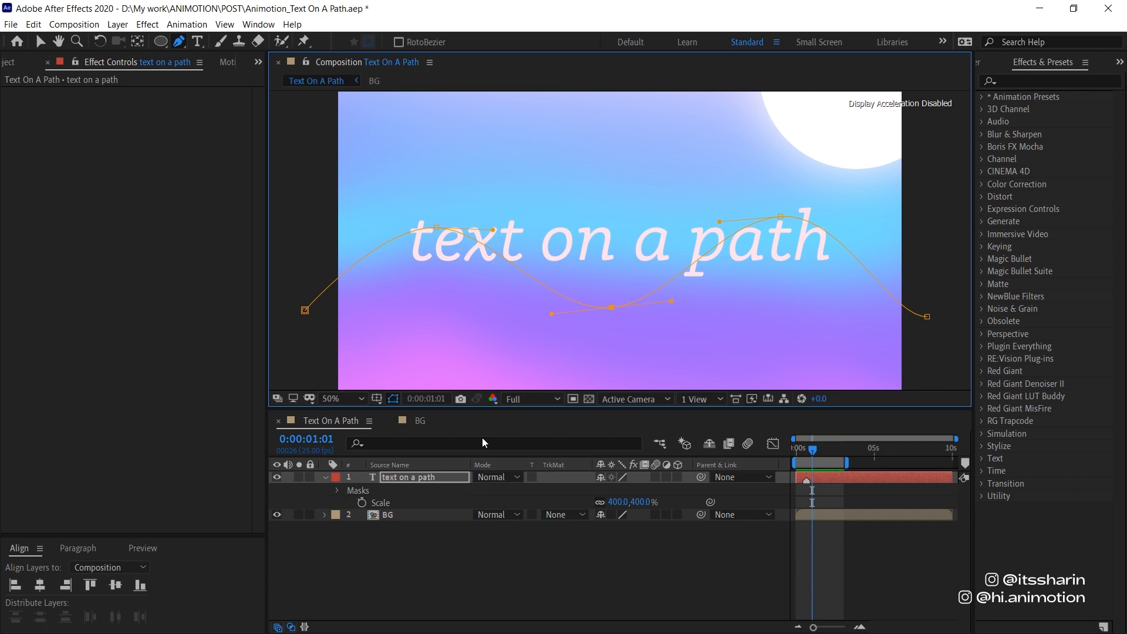
{"action": "left_click", "coordinate": [423, 477]}
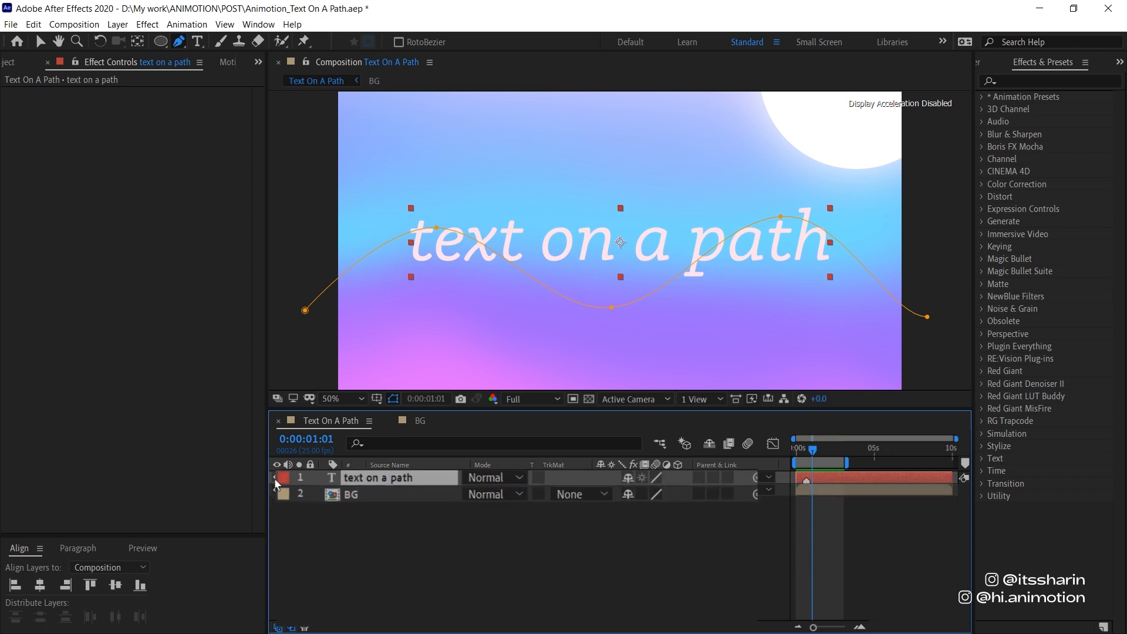
- Set the text layer's Path Options Path to Mask 1 so the words ride the wave
{"action": "left_click", "coordinate": [285, 477]}
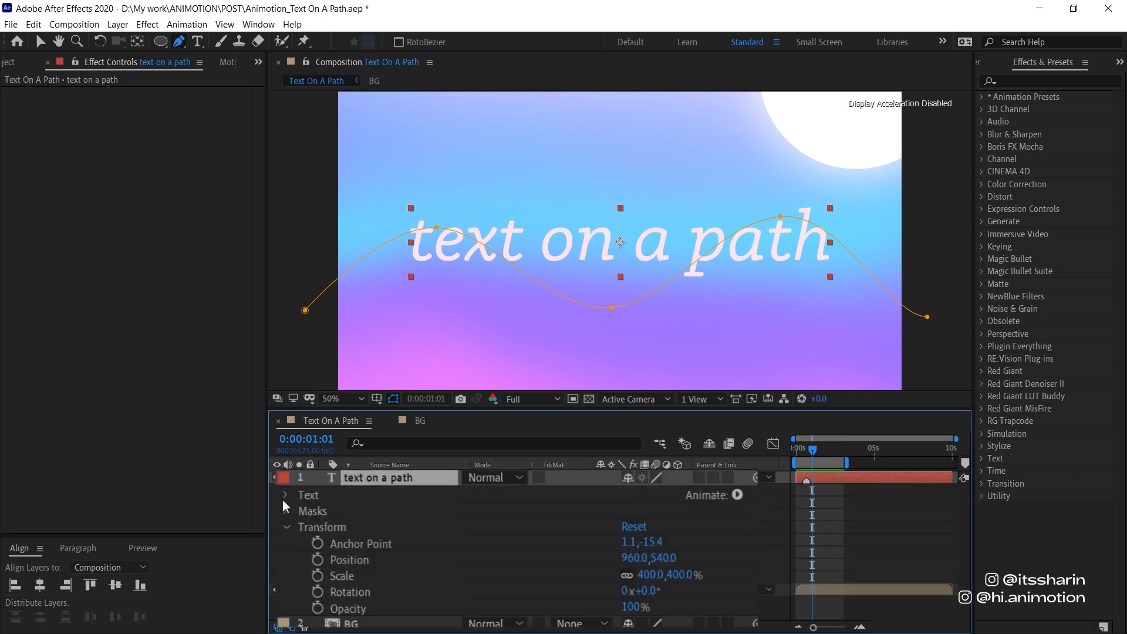
{"action": "left_click", "coordinate": [285, 495]}
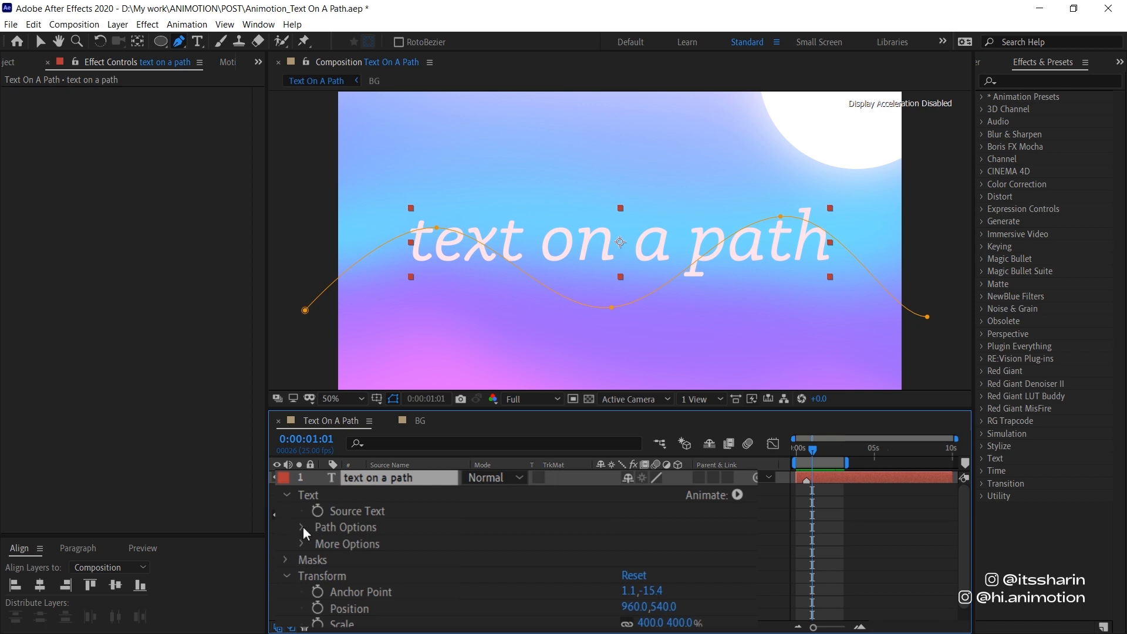
{"action": "left_click", "coordinate": [300, 528]}
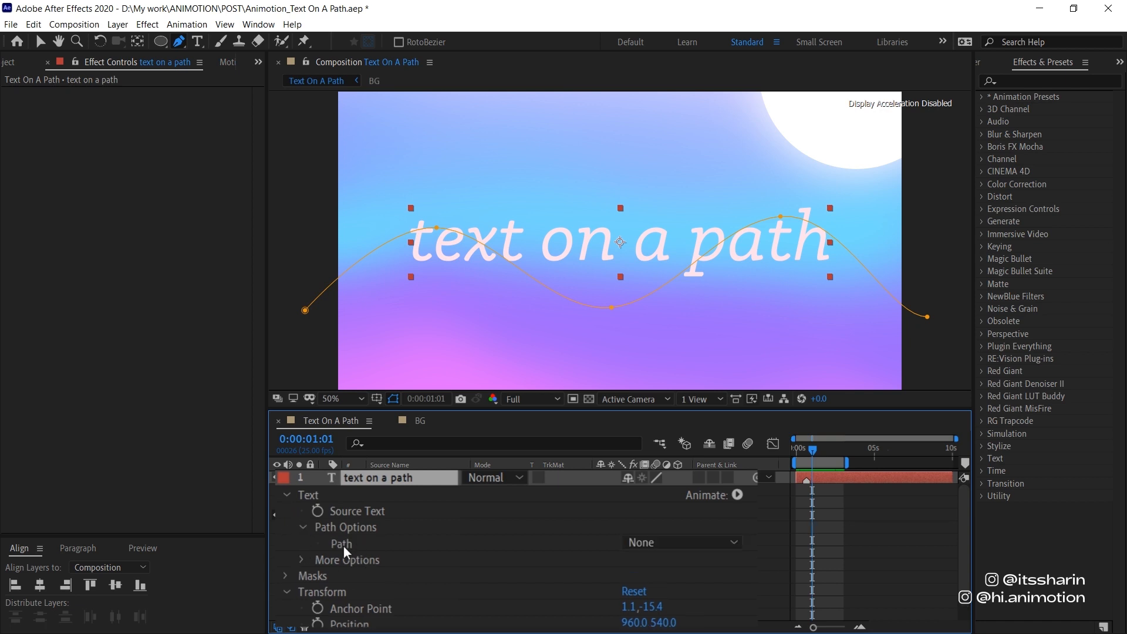
{"action": "left_click", "coordinate": [681, 542]}
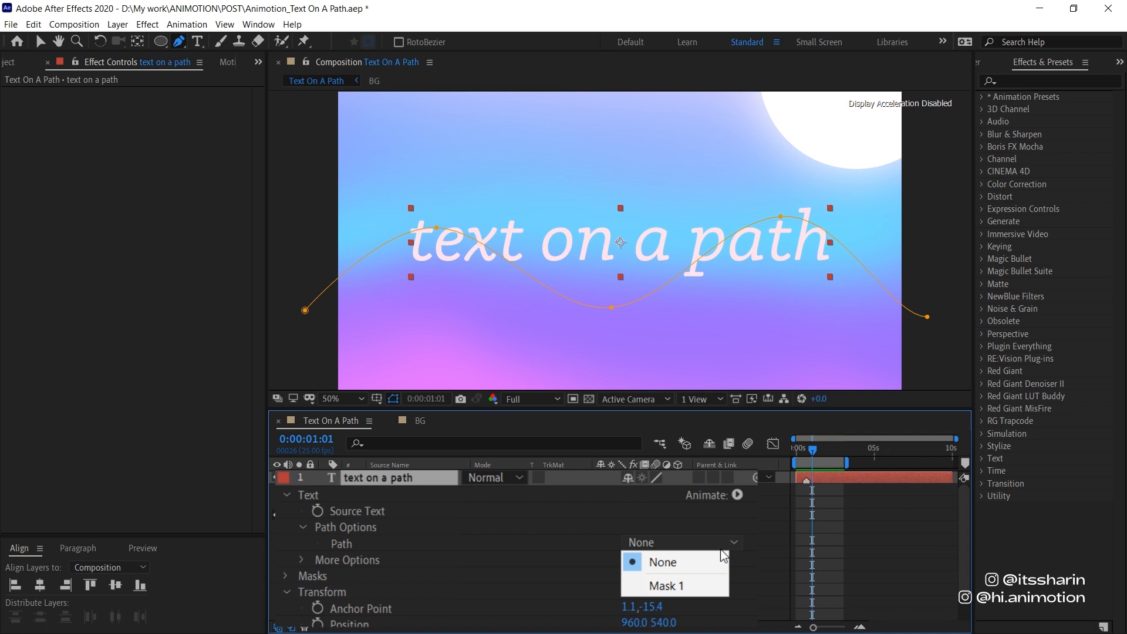
{"action": "mouse_move", "coordinate": [713, 581]}
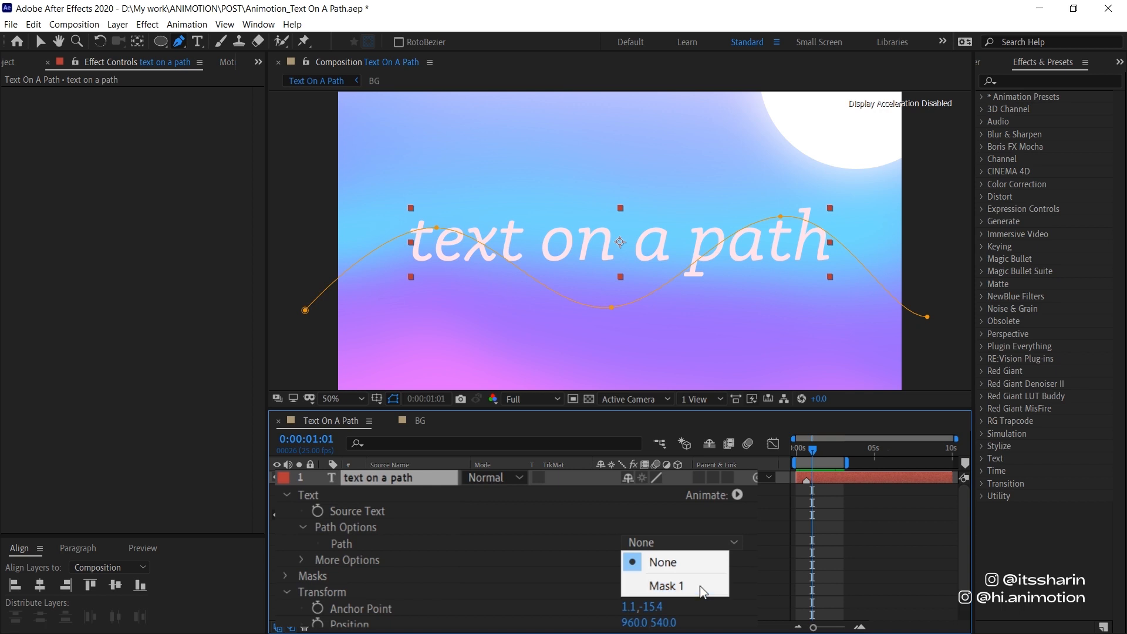
{"action": "left_click", "coordinate": [666, 584]}
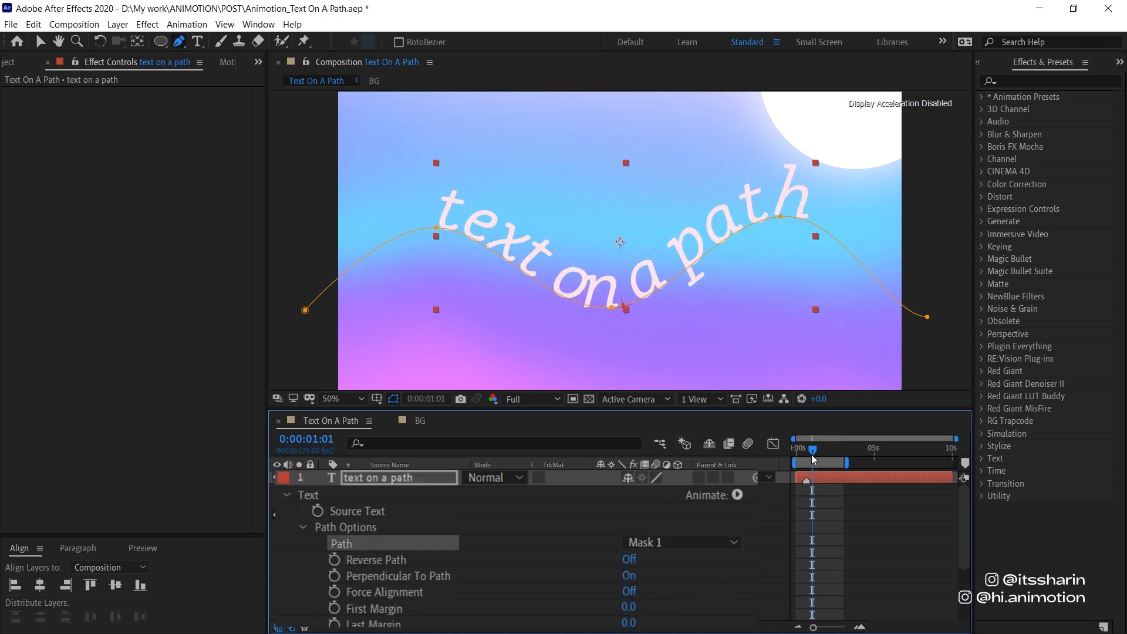
{"action": "left_click_drag", "start_coordinate": [812, 449], "coordinate": [800, 448]}
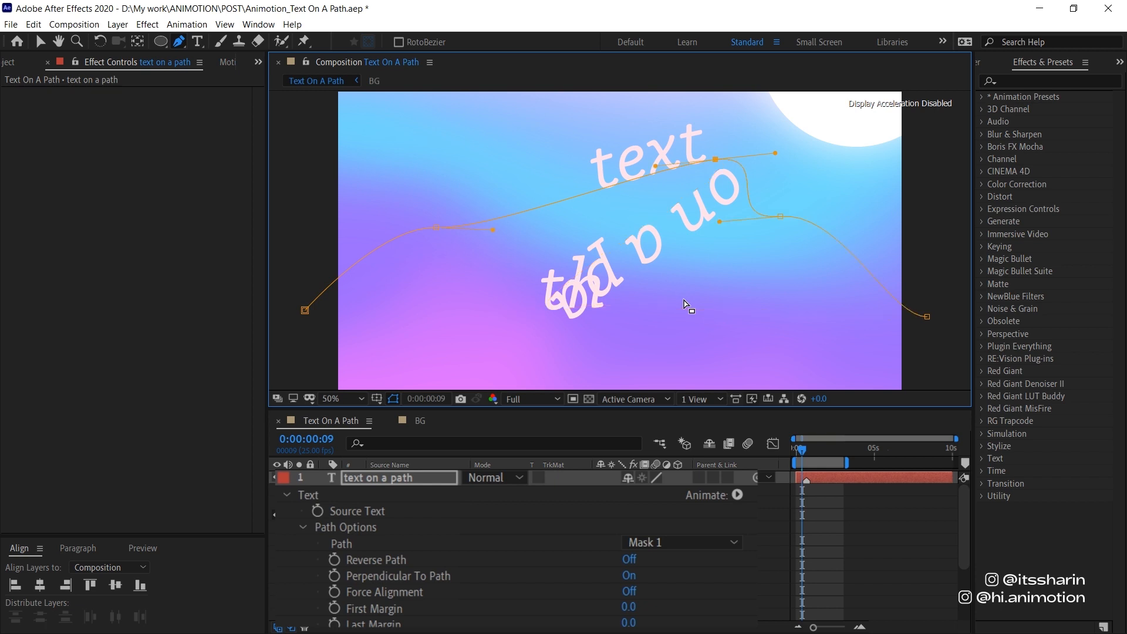
{"action": "left_click", "coordinate": [340, 544]}
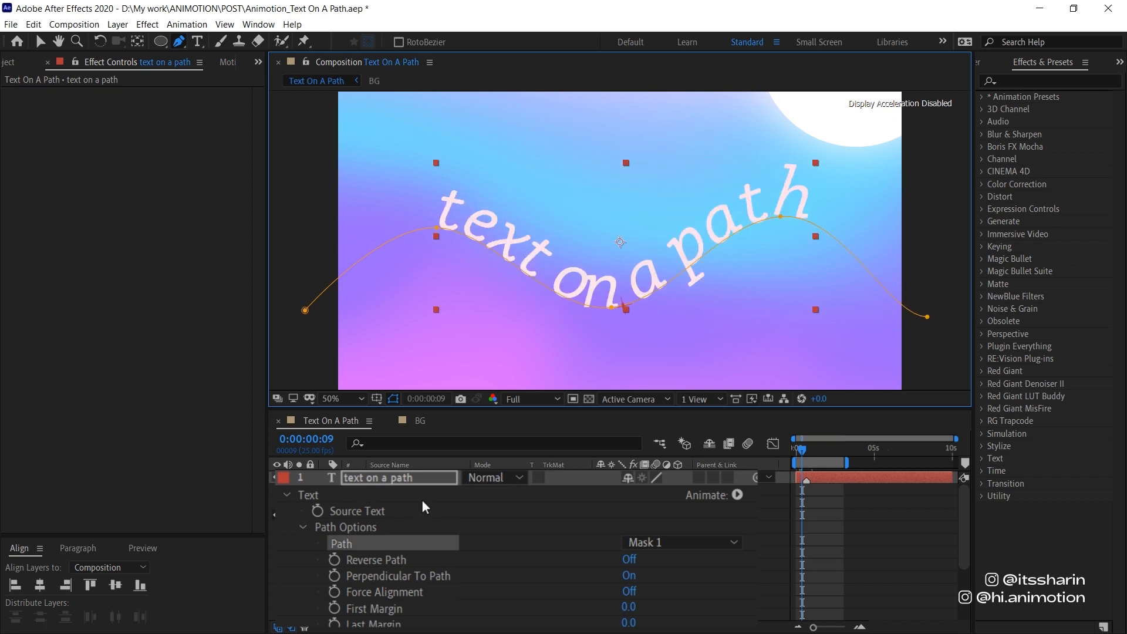
{"action": "mouse_move", "coordinate": [449, 409]}
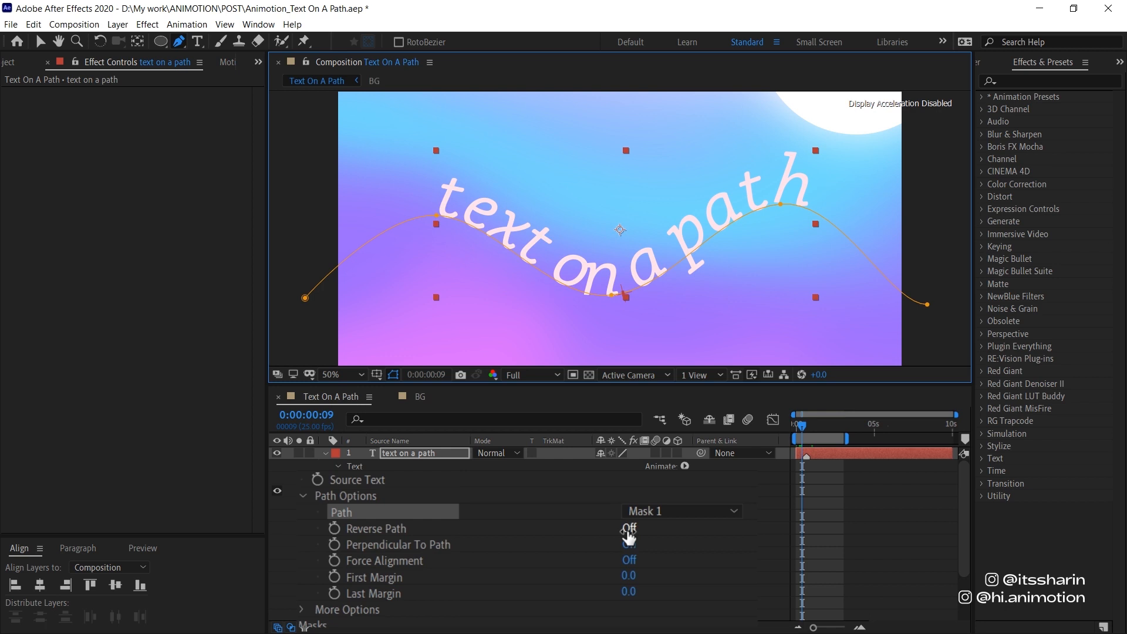
- Test Reverse Path, Perpendicular To Path and Force Alignment, leaving perpendicular on and force alignment off
{"action": "left_click", "coordinate": [629, 528]}
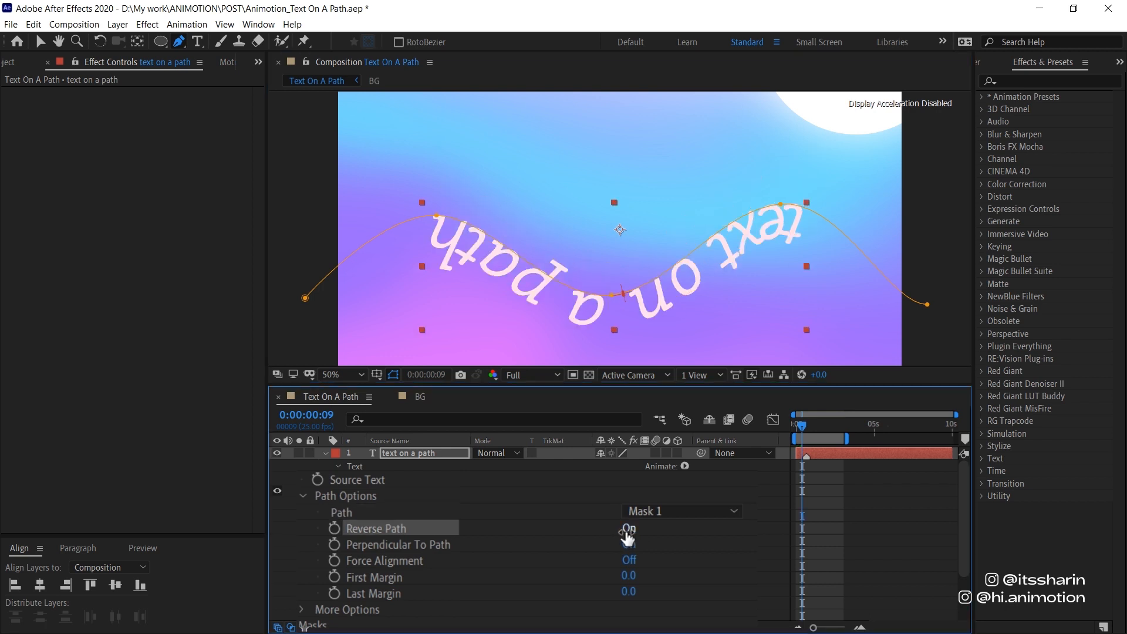
{"action": "left_click", "coordinate": [629, 529]}
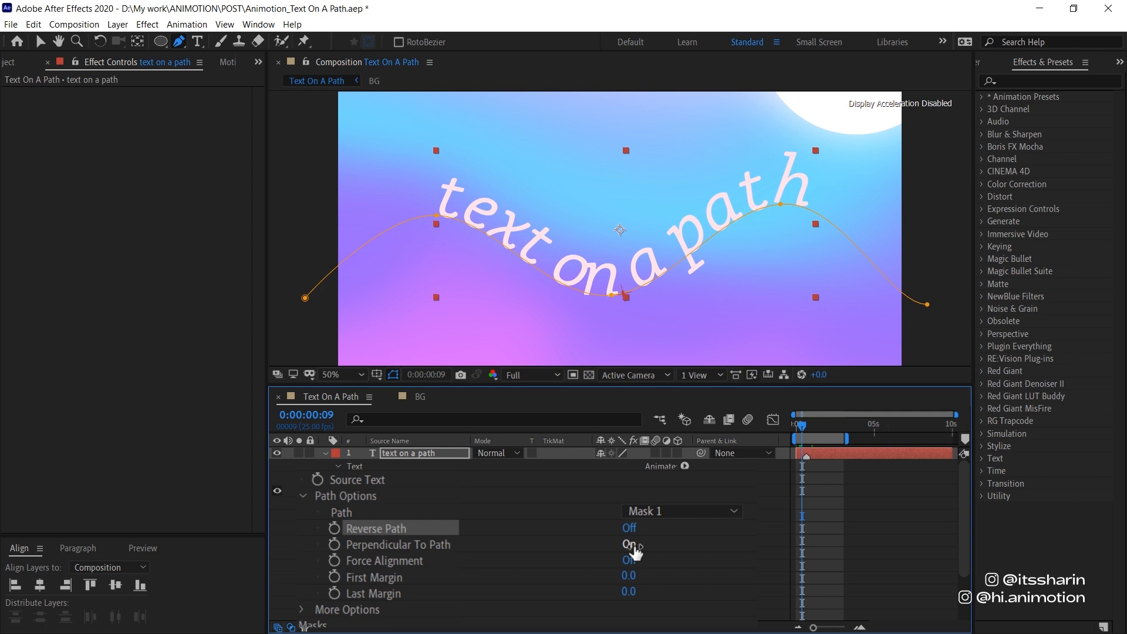
{"action": "left_click", "coordinate": [628, 544]}
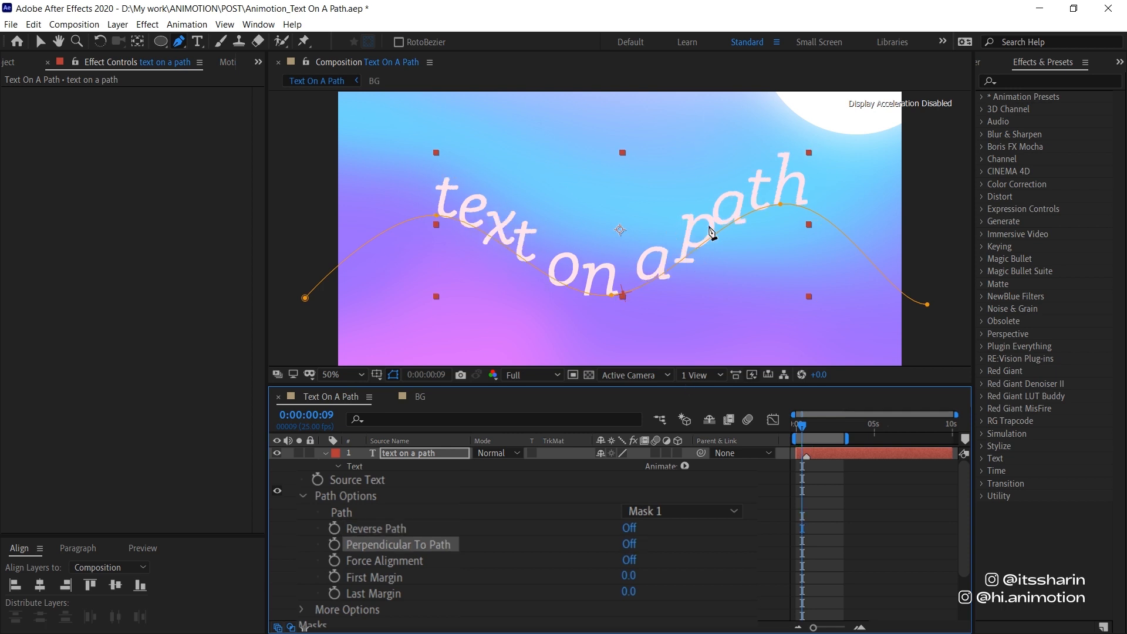
{"action": "mouse_move", "coordinate": [650, 576]}
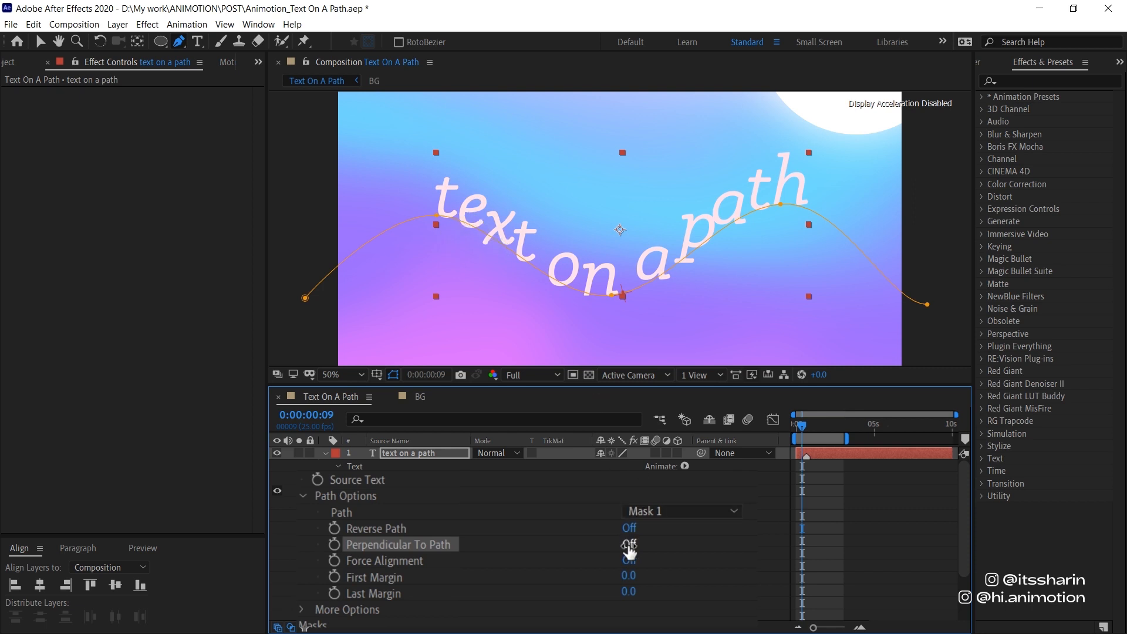
{"action": "left_click", "coordinate": [628, 543]}
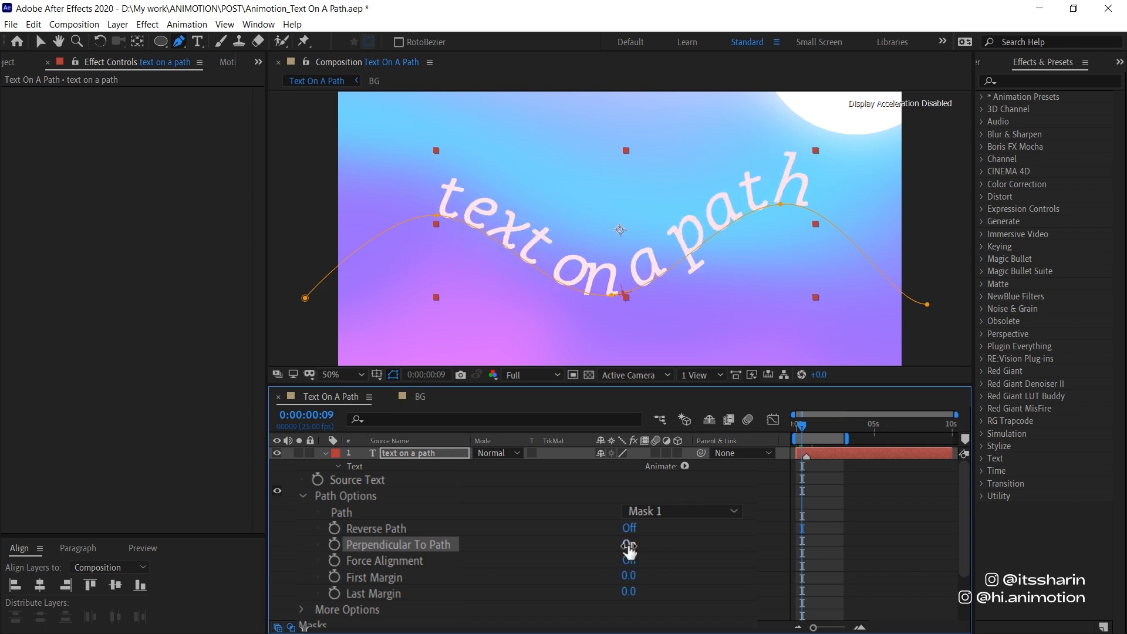
{"action": "left_click", "coordinate": [628, 545]}
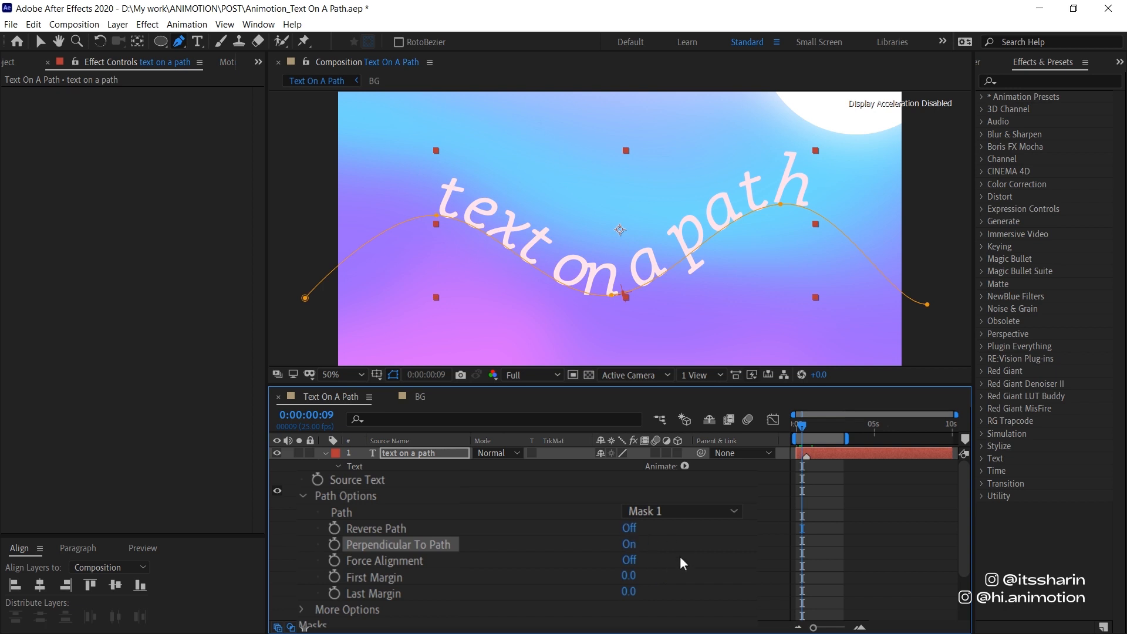
{"action": "mouse_move", "coordinate": [646, 572]}
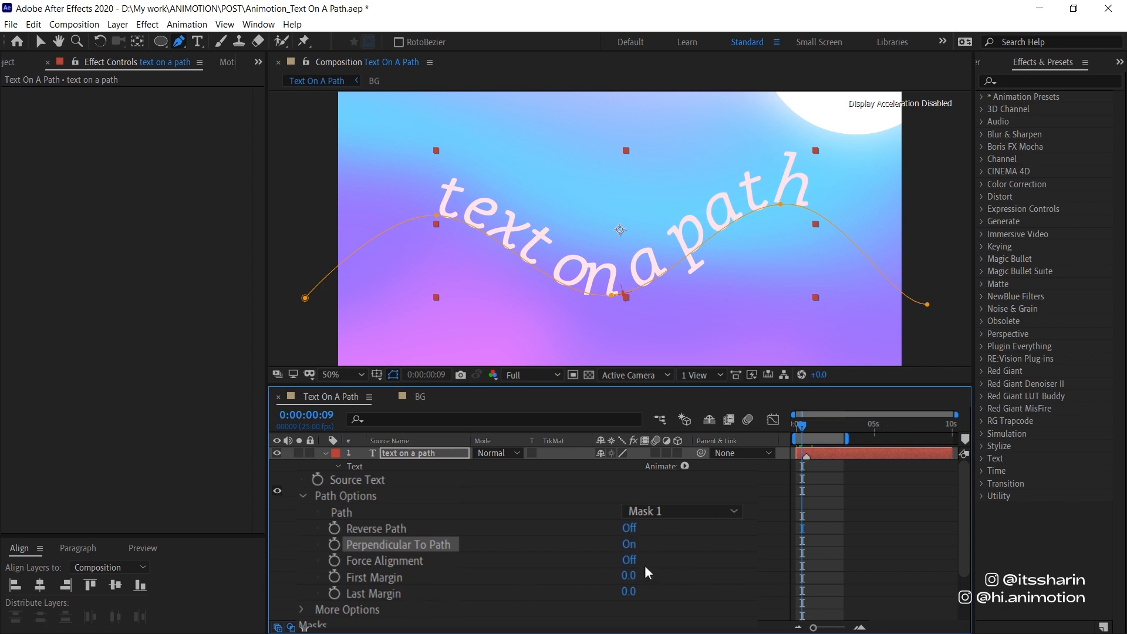
{"action": "left_click", "coordinate": [628, 559]}
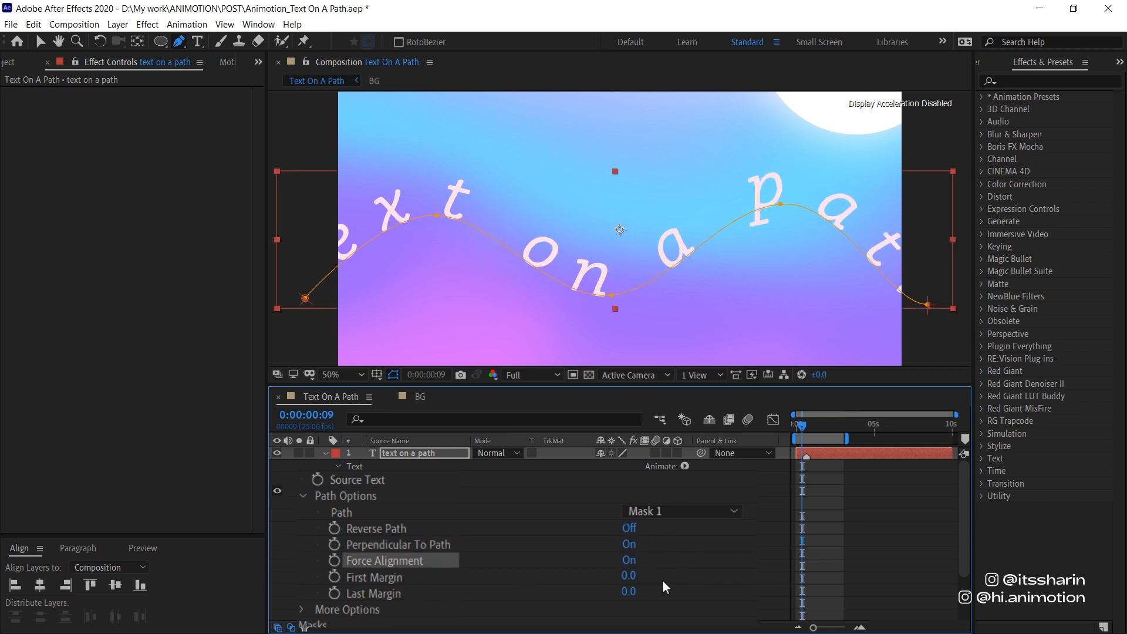
{"action": "mouse_move", "coordinate": [357, 263]}
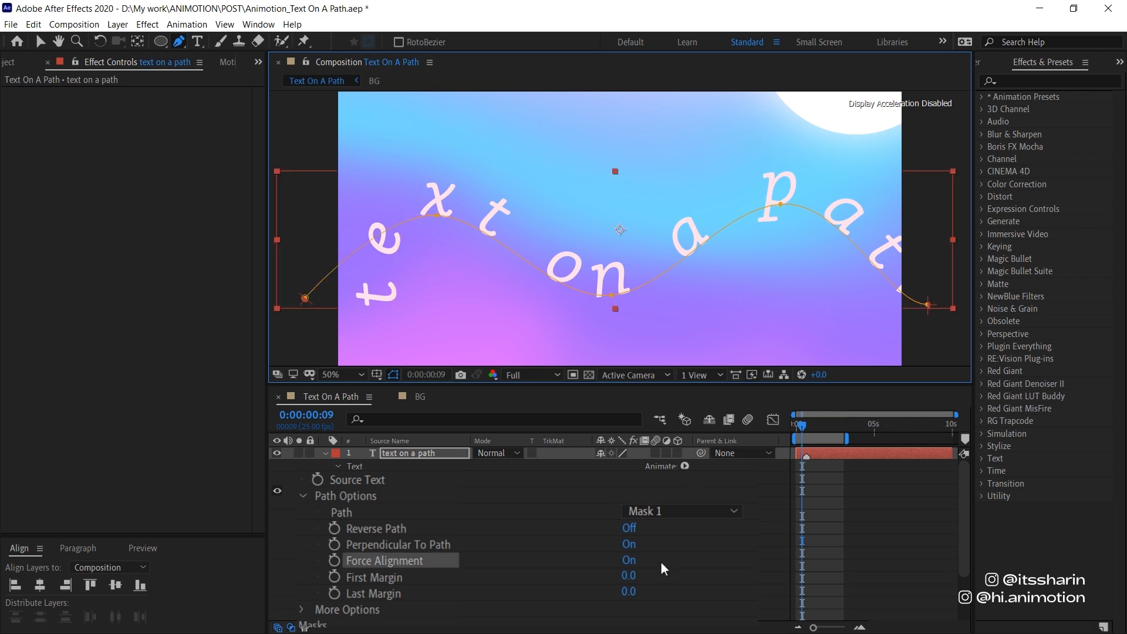
{"action": "left_click", "coordinate": [628, 559]}
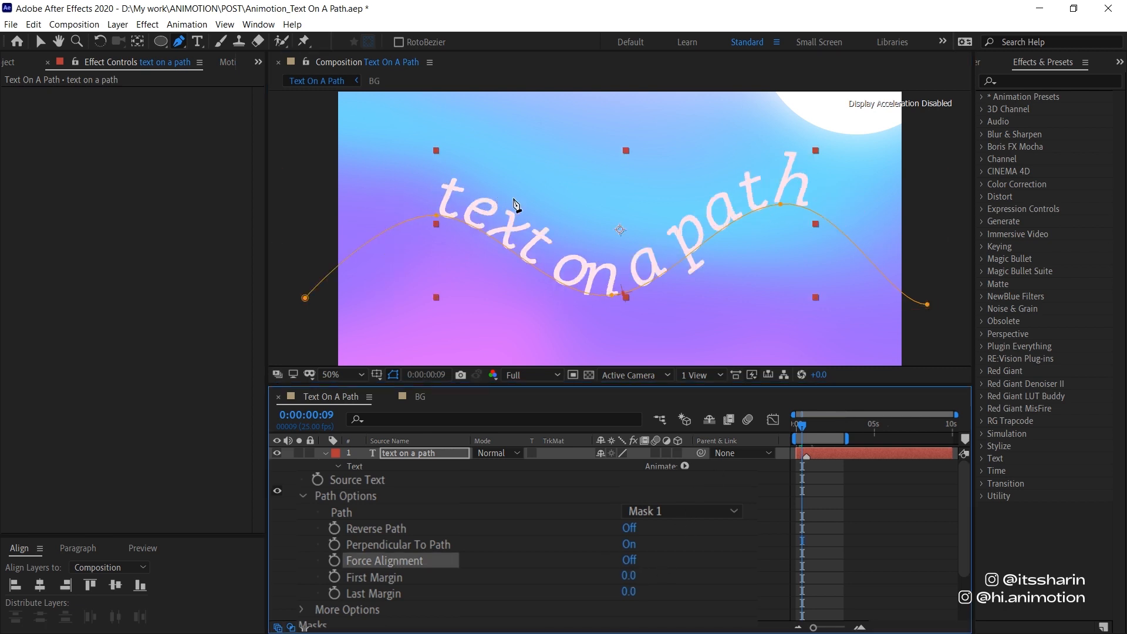
{"action": "mouse_move", "coordinate": [559, 467]}
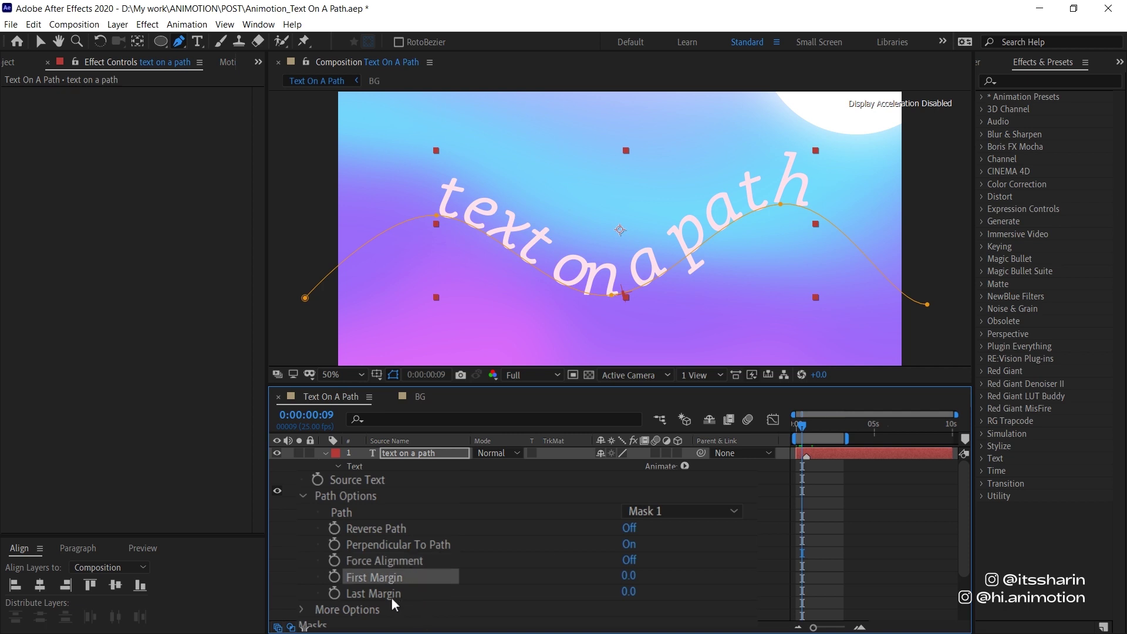
- Keyframe First Margin from a negative value at 0:00 to a larger value later, then preview
{"action": "left_click", "coordinate": [373, 593]}
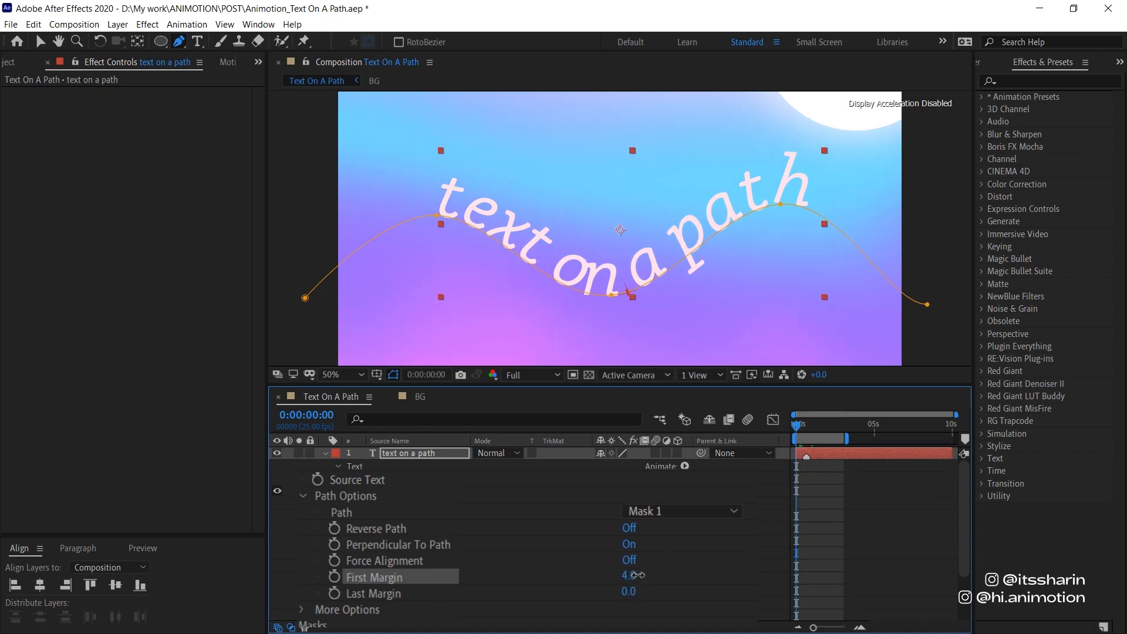
{"action": "left_click_drag", "start_coordinate": [633, 575], "coordinate": [661, 575]}
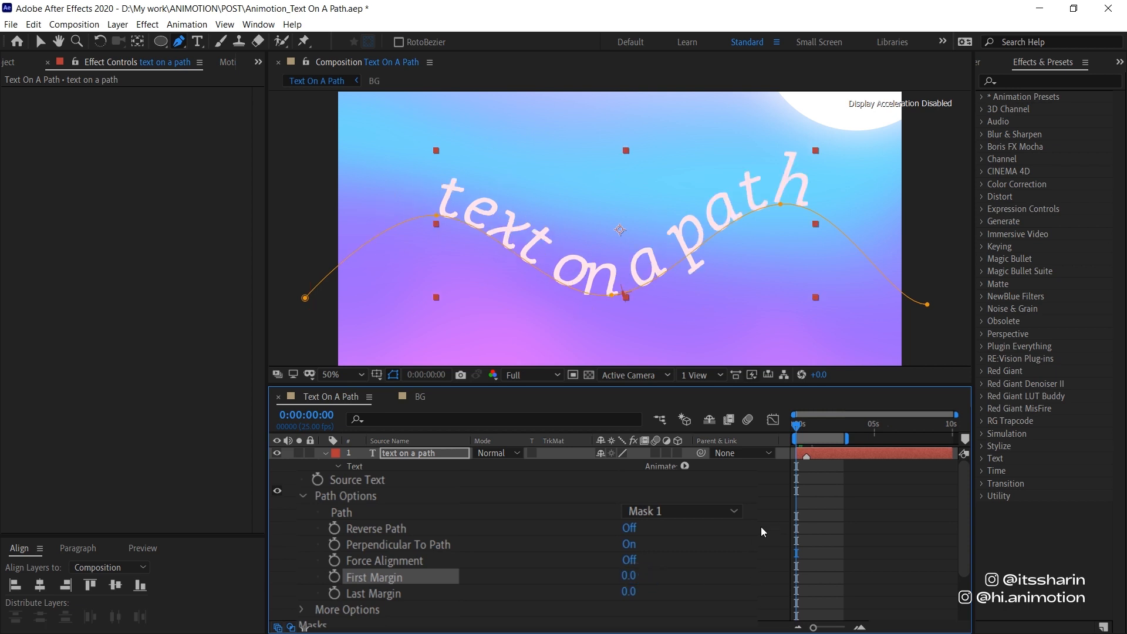
{"action": "mouse_move", "coordinate": [336, 588]}
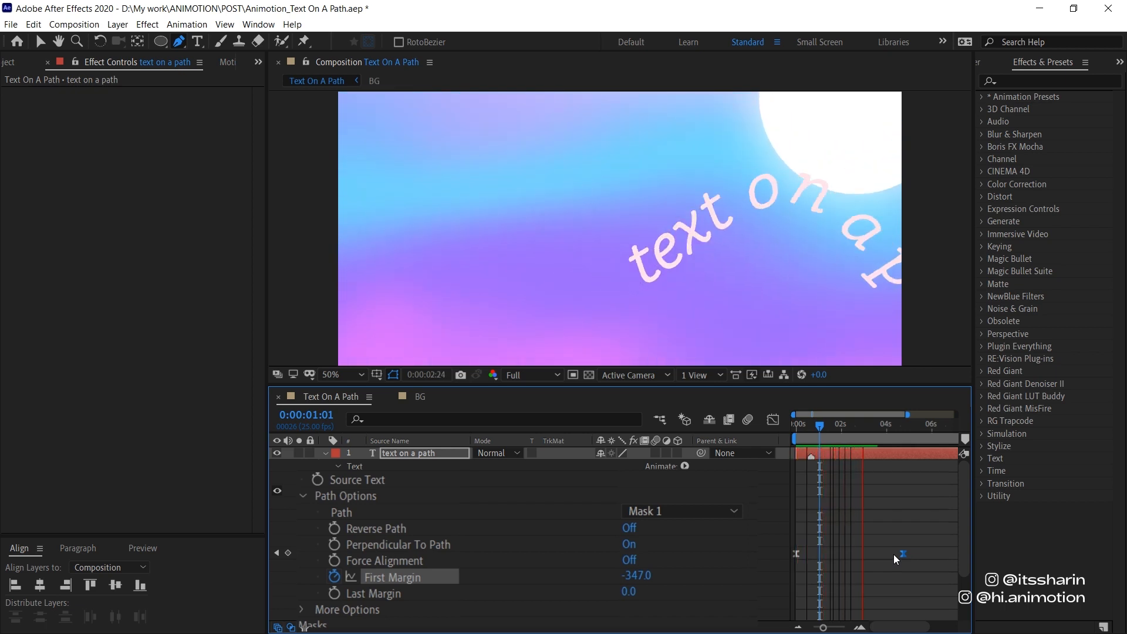
{"action": "left_click", "coordinate": [881, 424]}
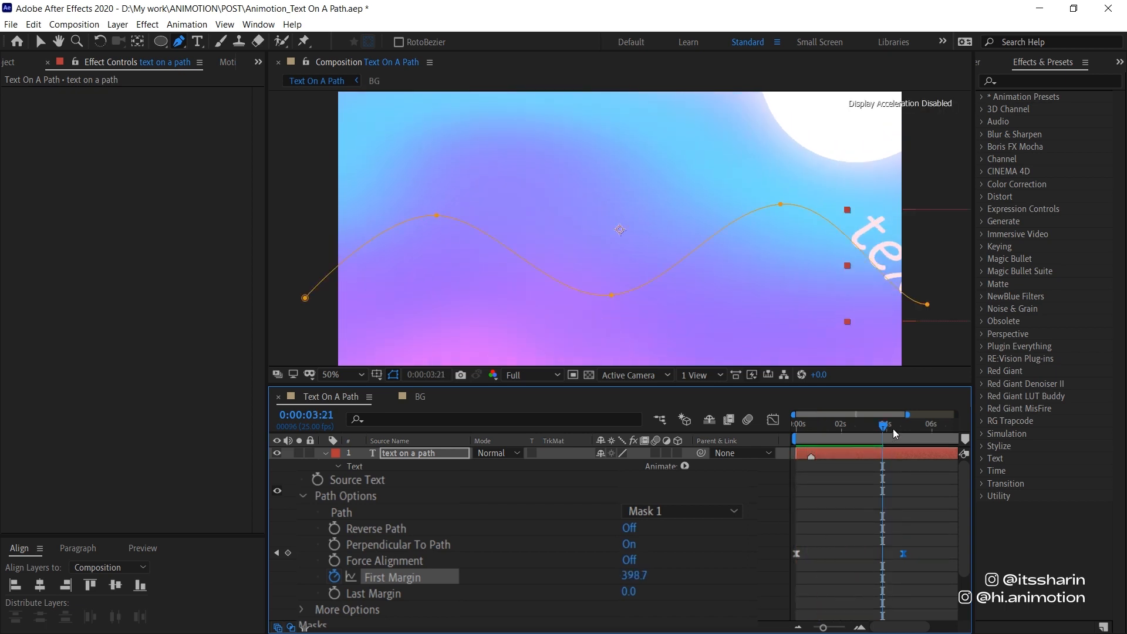
{"action": "left_click_drag", "start_coordinate": [892, 424], "coordinate": [843, 424]}
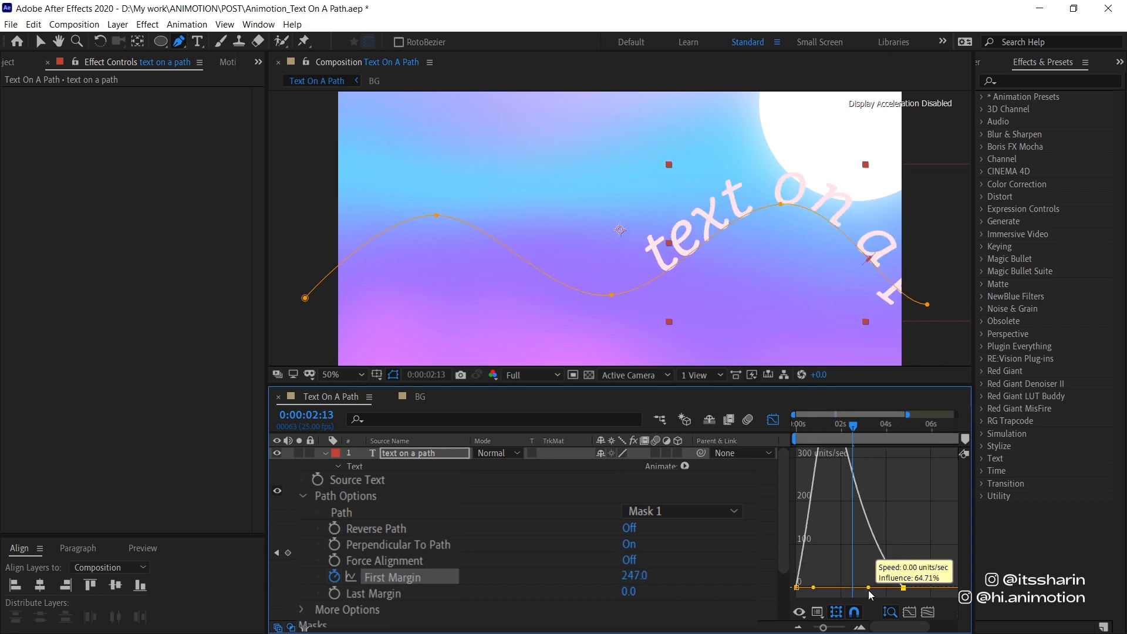
- Ease the speed into the final First Margin keyframe and scrub to check the slide-in
{"action": "left_click_drag", "start_coordinate": [869, 594], "coordinate": [855, 595]}
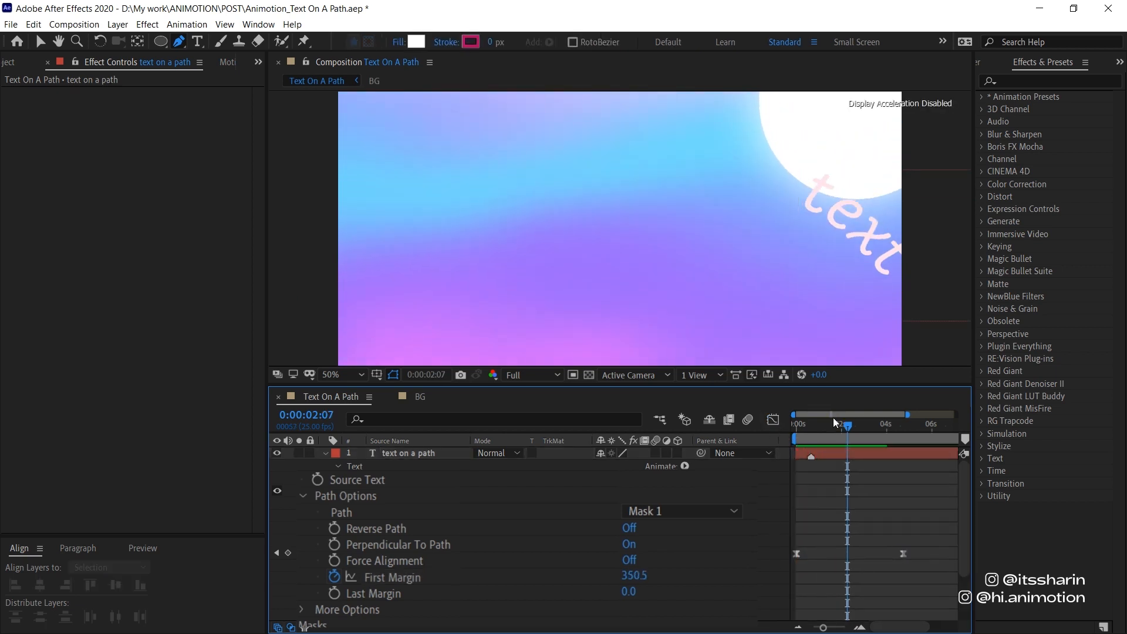
{"action": "left_click_drag", "start_coordinate": [846, 424], "coordinate": [835, 424]}
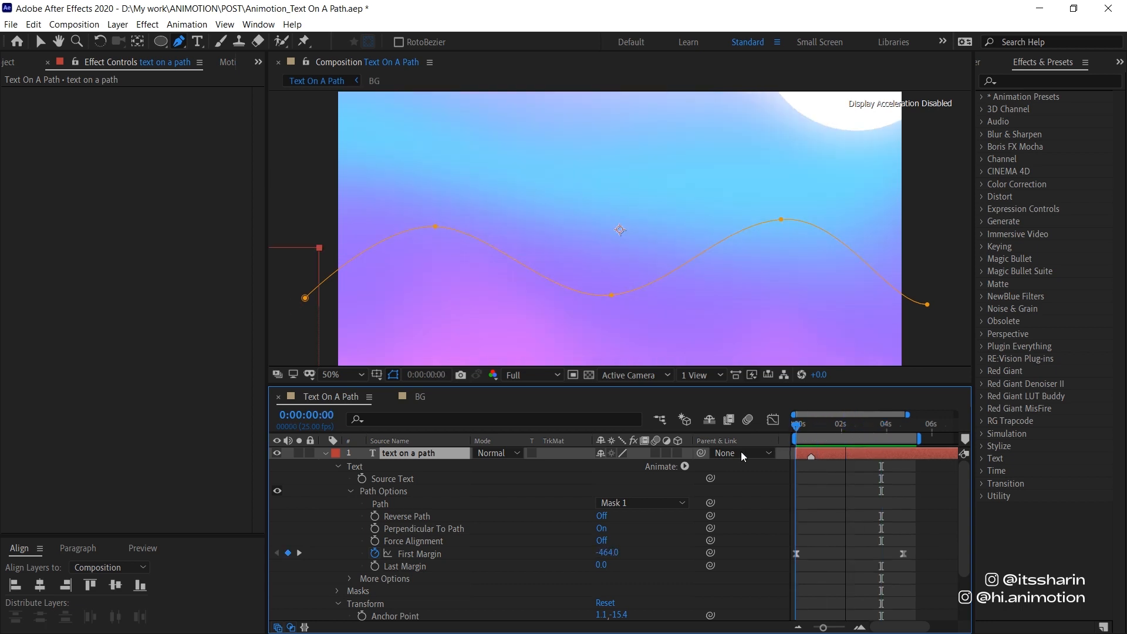
- Add Animator 1 with Position 1,1 and Rotation 1° to the text layer
{"action": "left_click", "coordinate": [854, 424]}
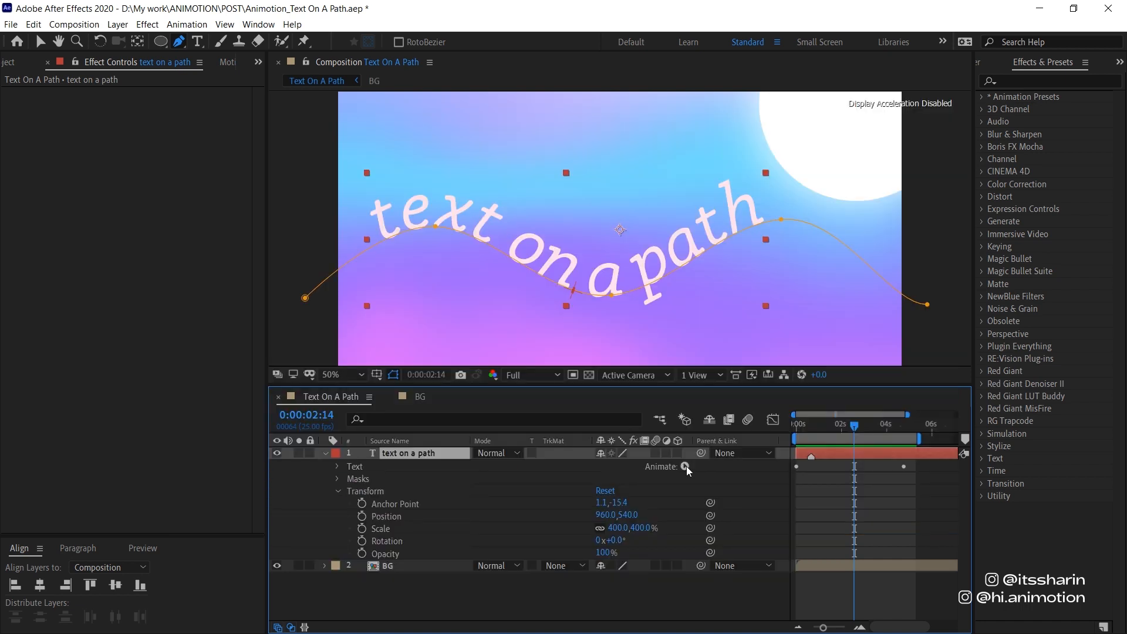
{"action": "left_click", "coordinate": [686, 468]}
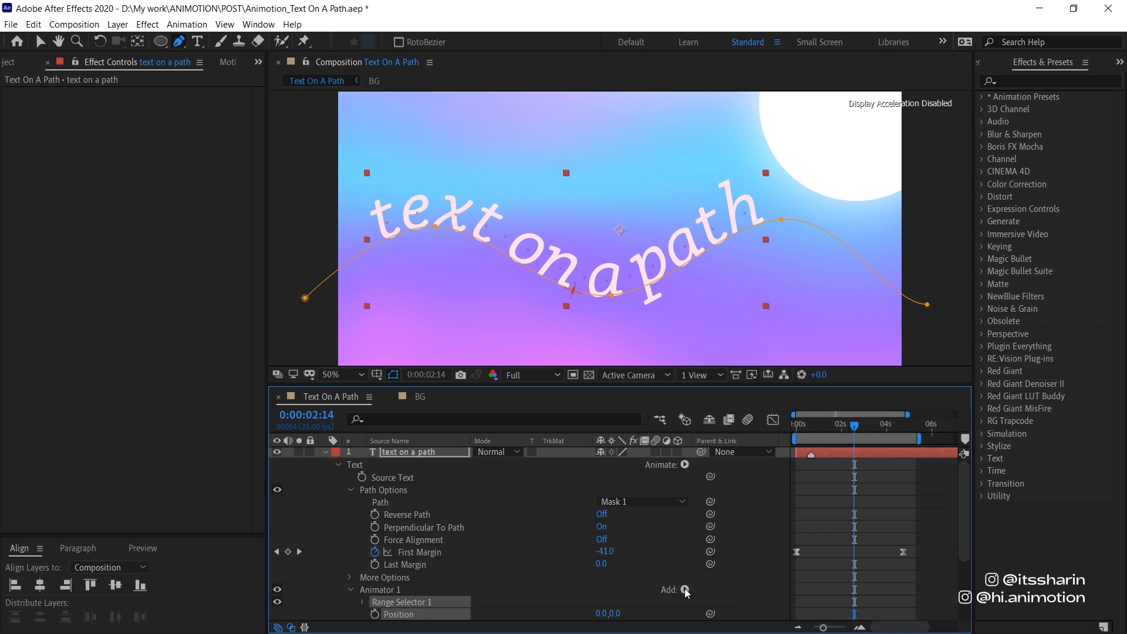
{"action": "left_click", "coordinate": [686, 591]}
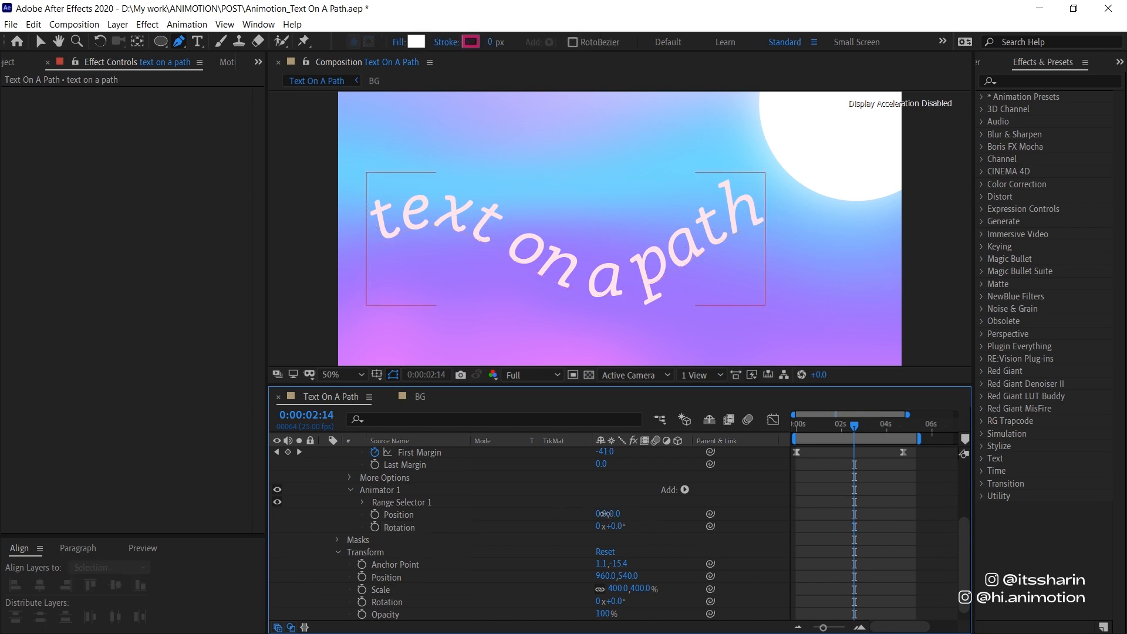
{"action": "left_click", "coordinate": [624, 514]}
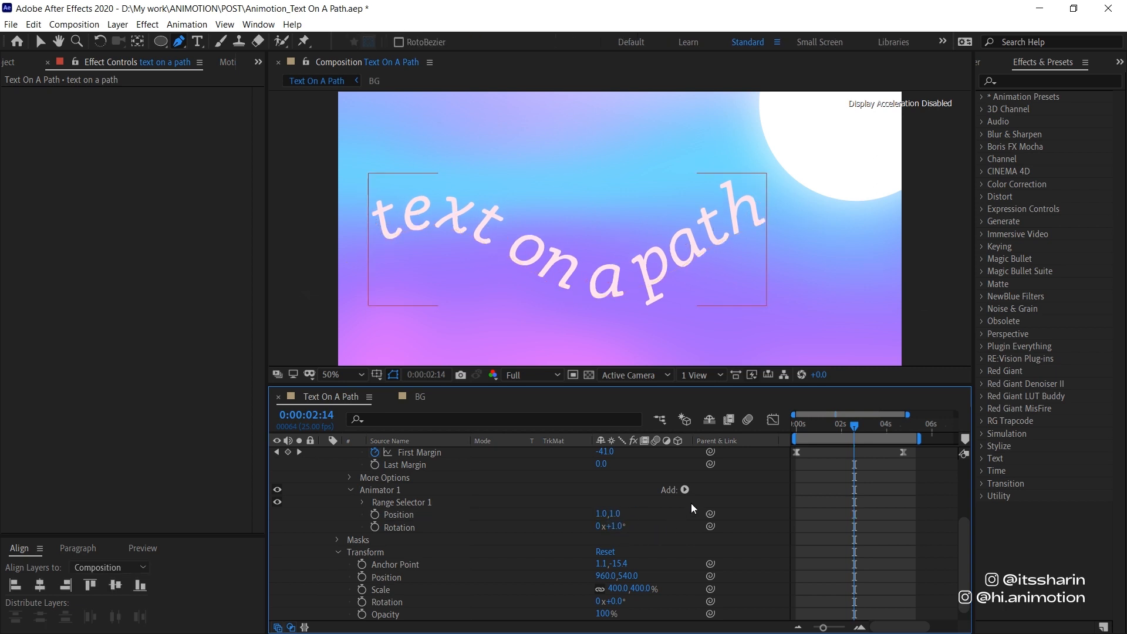
{"action": "left_click", "coordinate": [684, 490]}
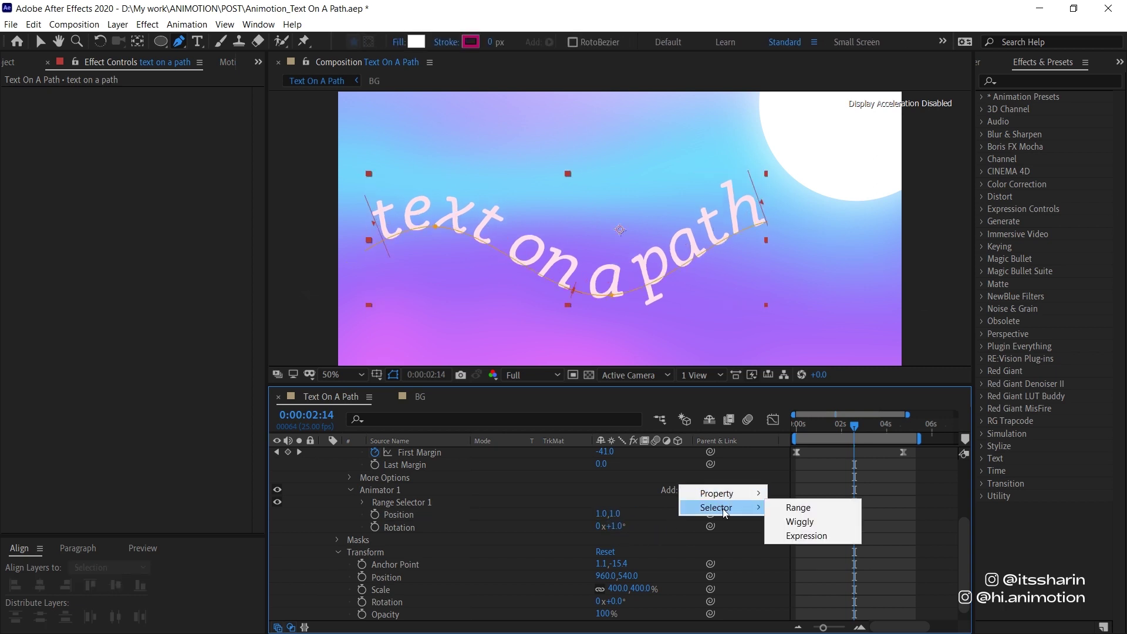
- Add a Wiggly Selector to Animator 1 and play back the jittering slide along the path
{"action": "left_click", "coordinate": [799, 521]}
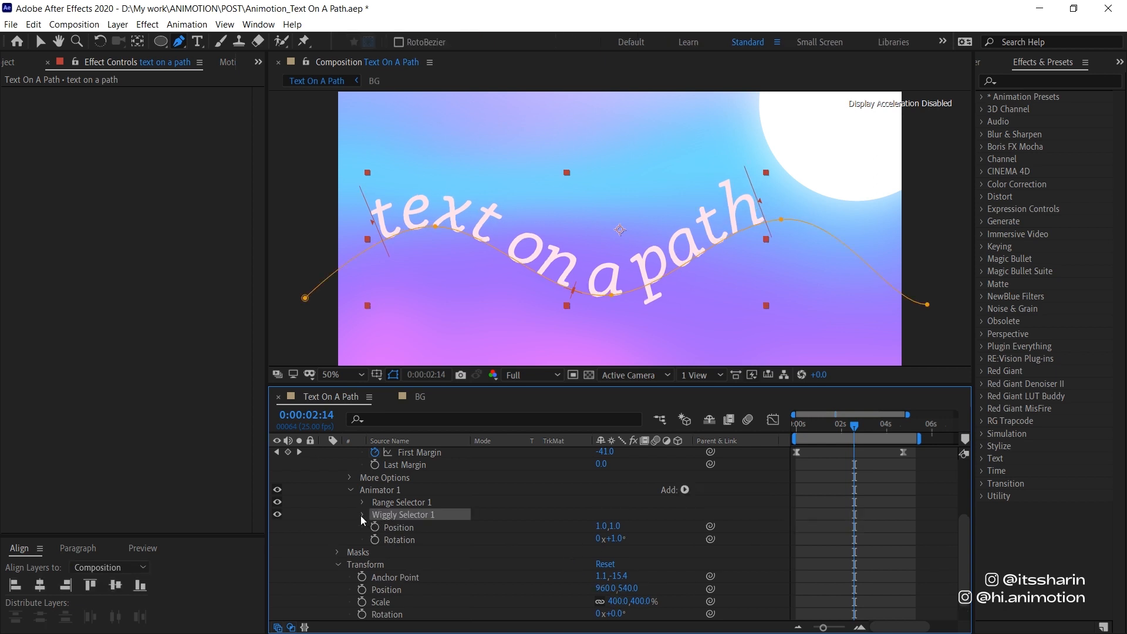
{"action": "left_click", "coordinate": [362, 514]}
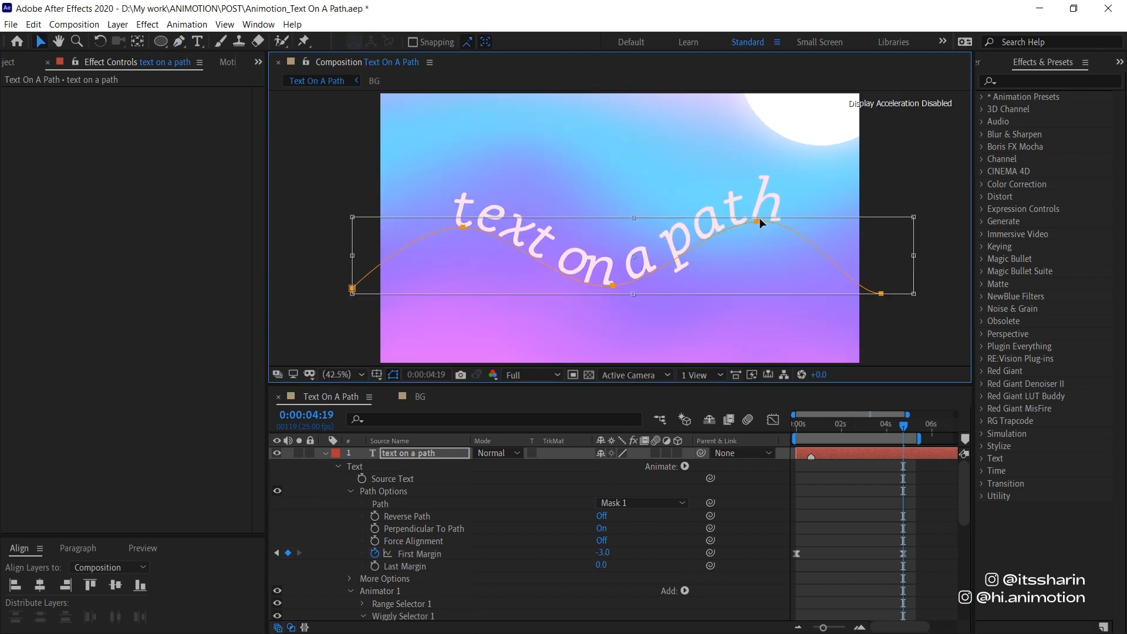
{"action": "left_click", "coordinate": [810, 453]}
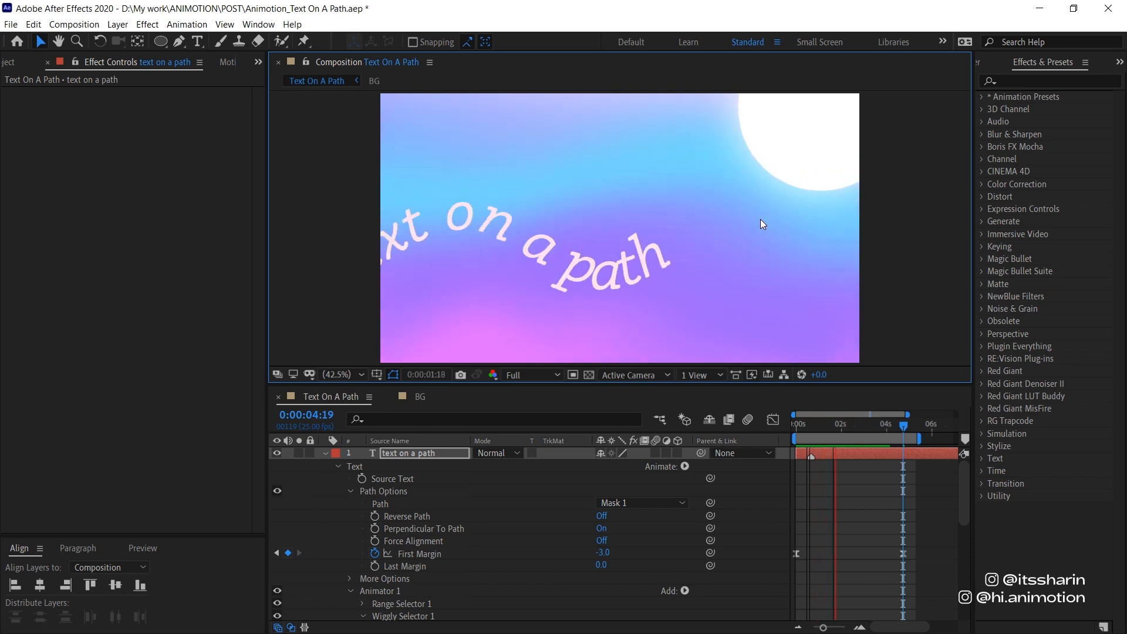